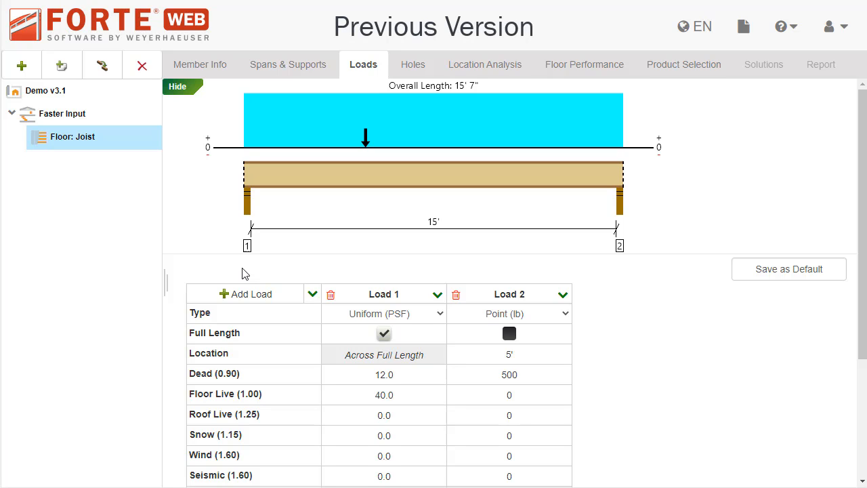
# Step: Add Load 3 as a full-length Uniform (PSF) load with 15 dead and 50.0 snow
pyautogui.click(245, 294)
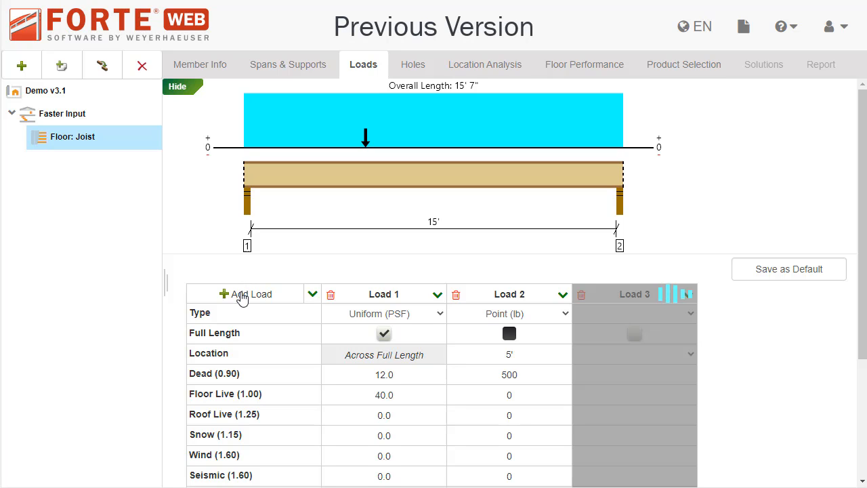
pyautogui.click(246, 293)
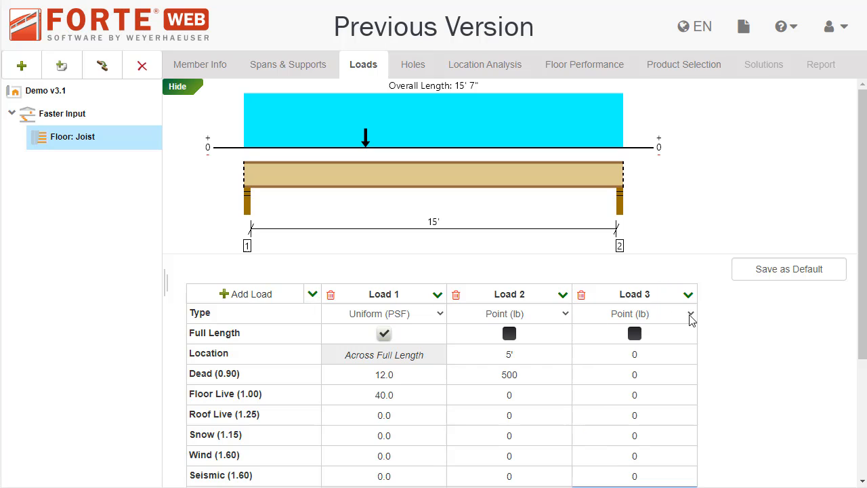
pyautogui.click(691, 313)
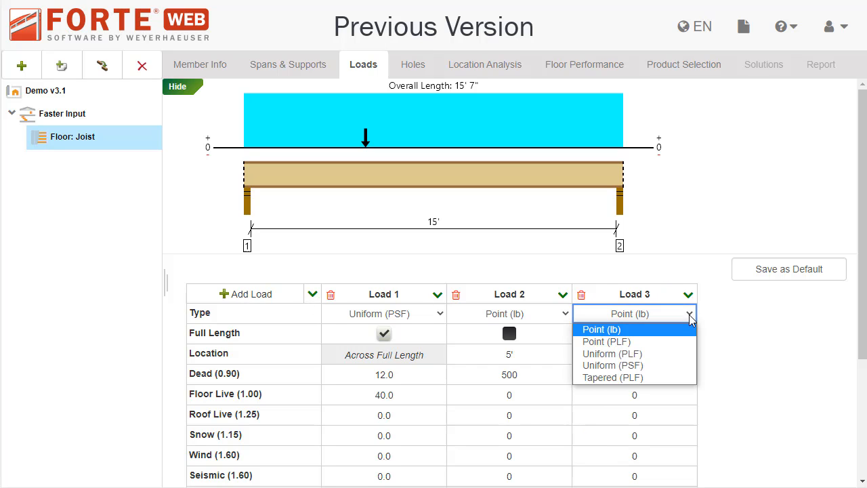
pyautogui.click(612, 364)
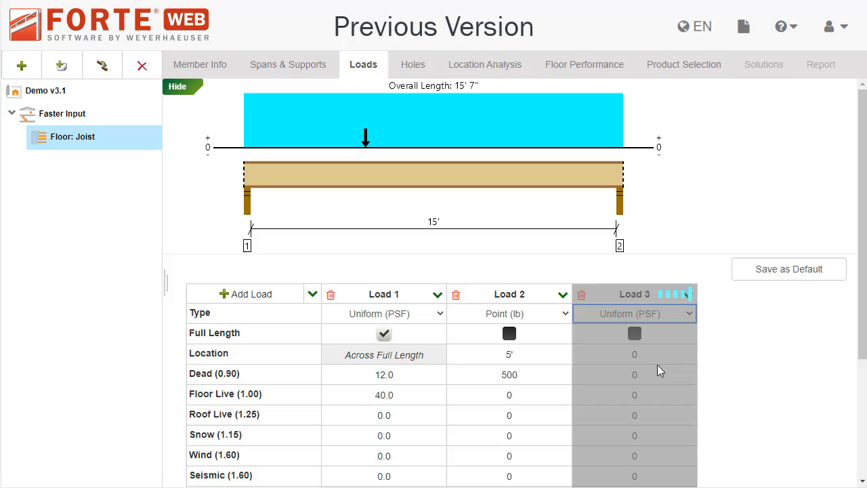
pyautogui.click(634, 333)
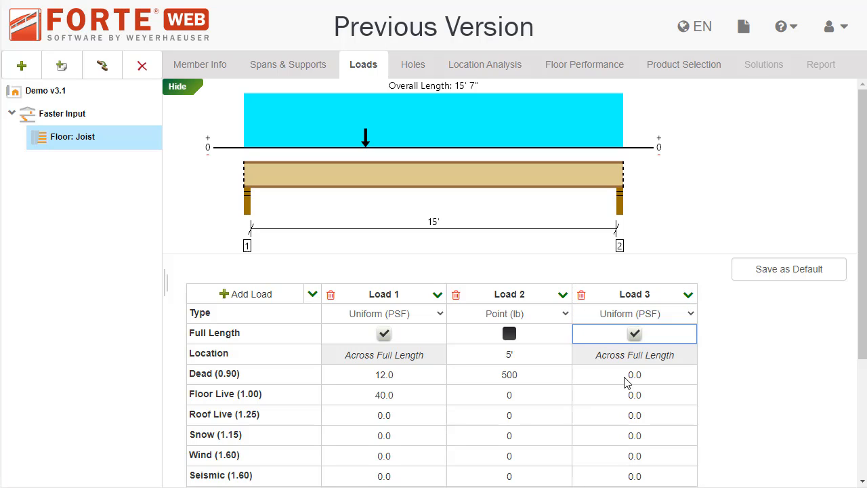
pyautogui.click(633, 374)
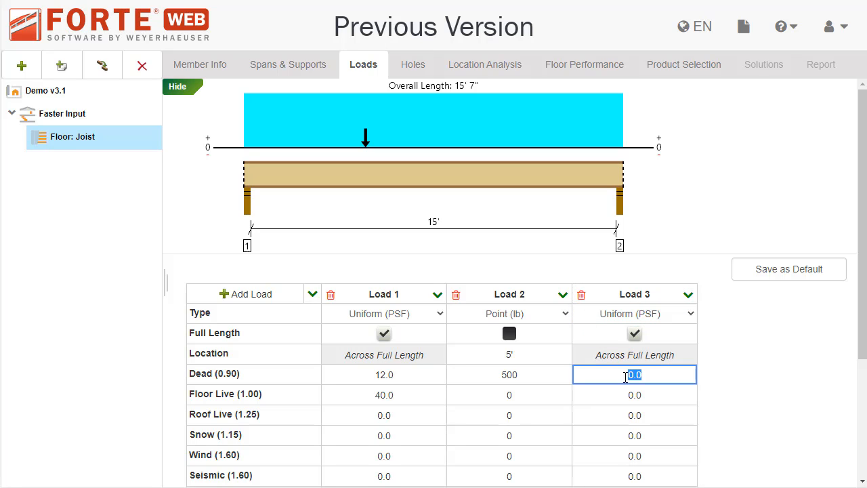
pyautogui.write('15')
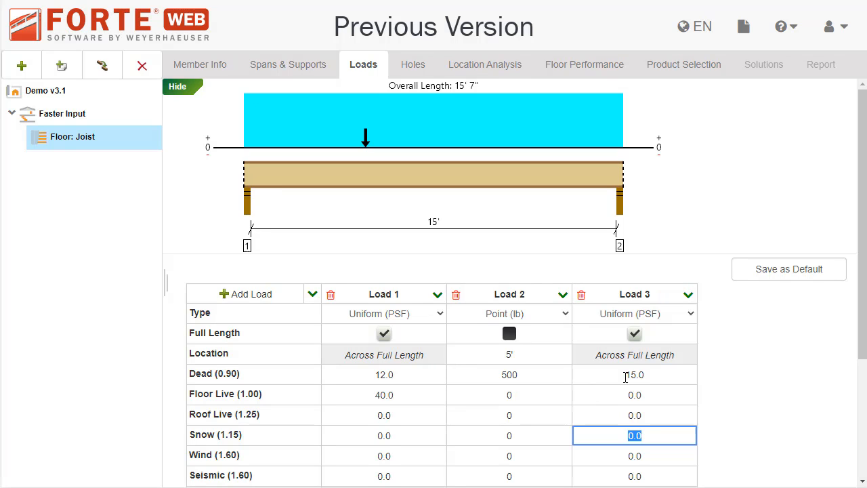
pyautogui.write('50.0')
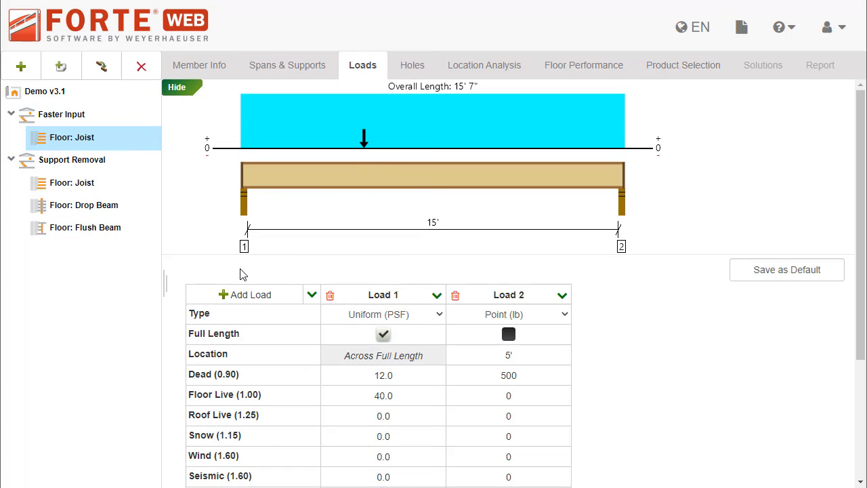
pyautogui.moveTo(242, 275)
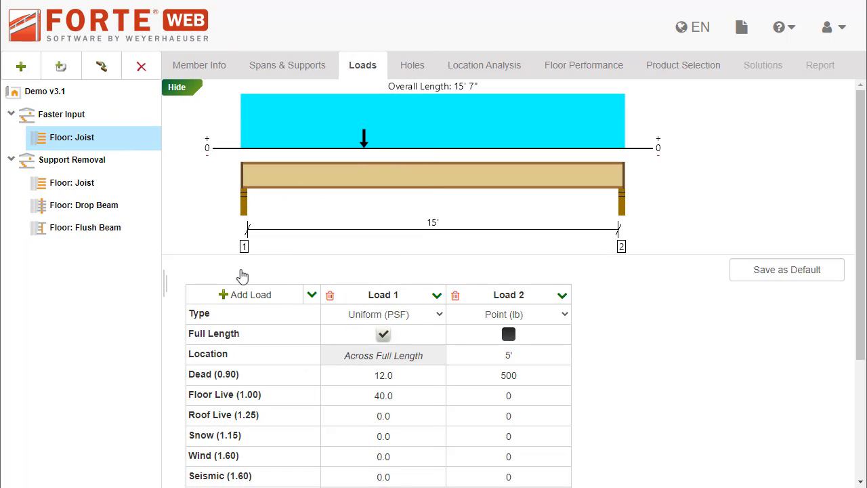
# Step: Add Load 3 as a full-length Uniform (PSF) load with 10 dead and 50 snow
pyautogui.click(246, 294)
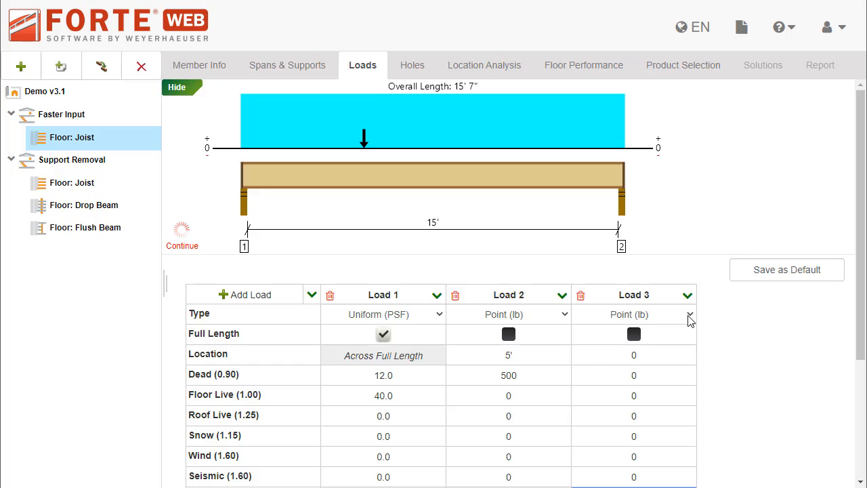
pyautogui.click(689, 315)
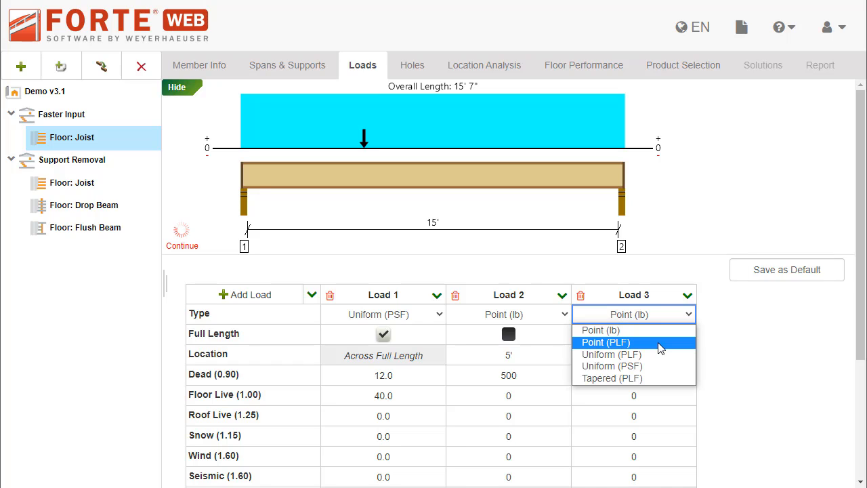
pyautogui.click(611, 365)
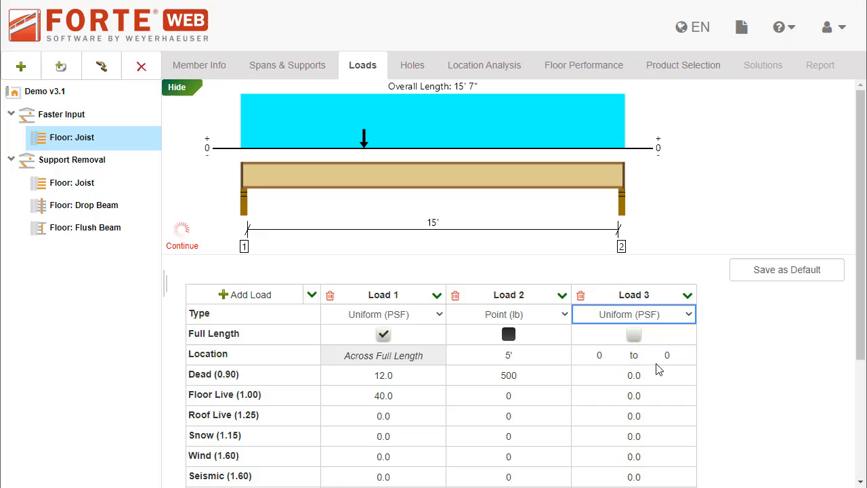
pyautogui.click(633, 334)
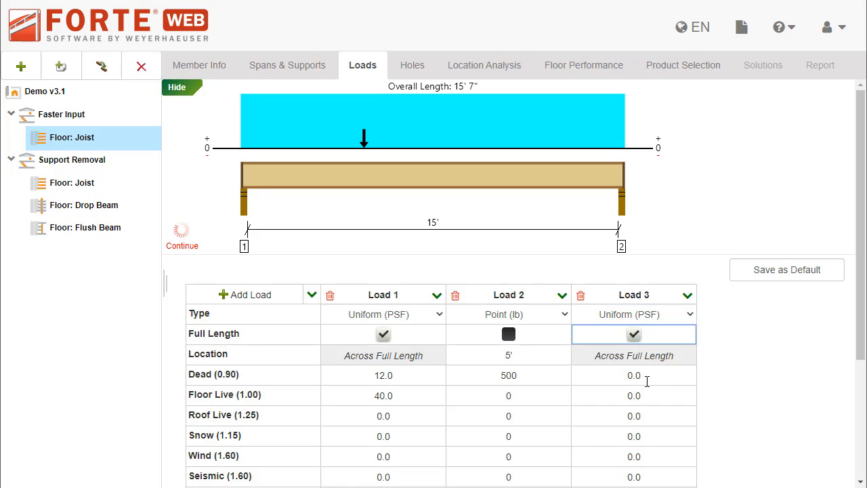
pyautogui.write('10')
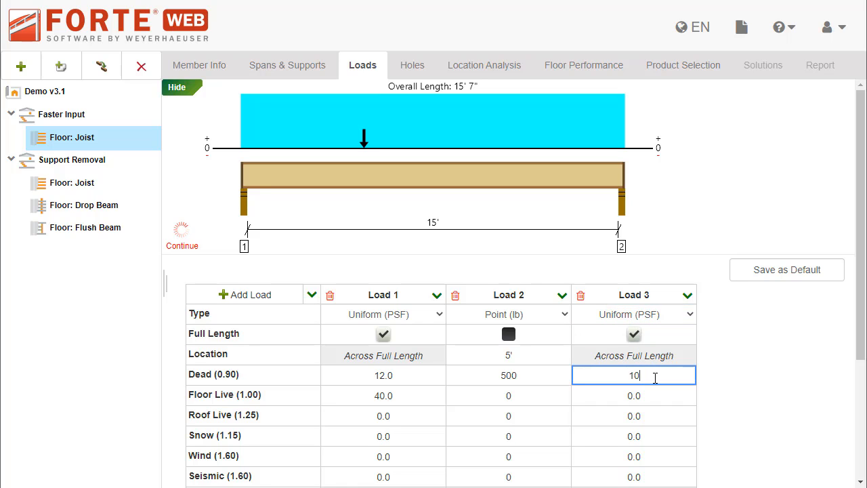
pyautogui.click(633, 436)
pyautogui.write('50')
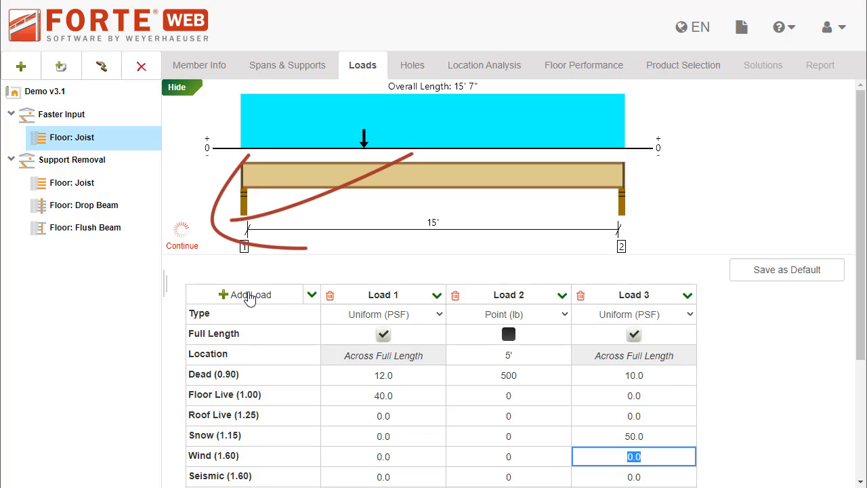
# Step: Add Load 4 and set its location to 10'
pyautogui.click(246, 293)
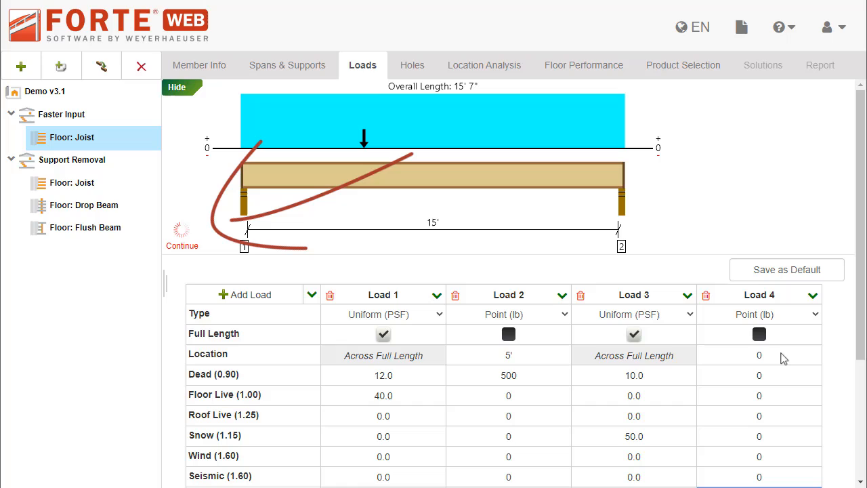
pyautogui.click(759, 354)
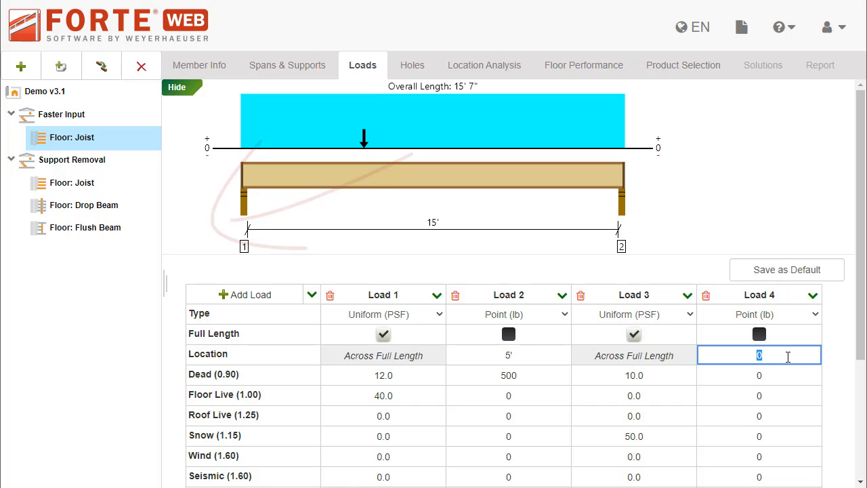
pyautogui.write("10'")
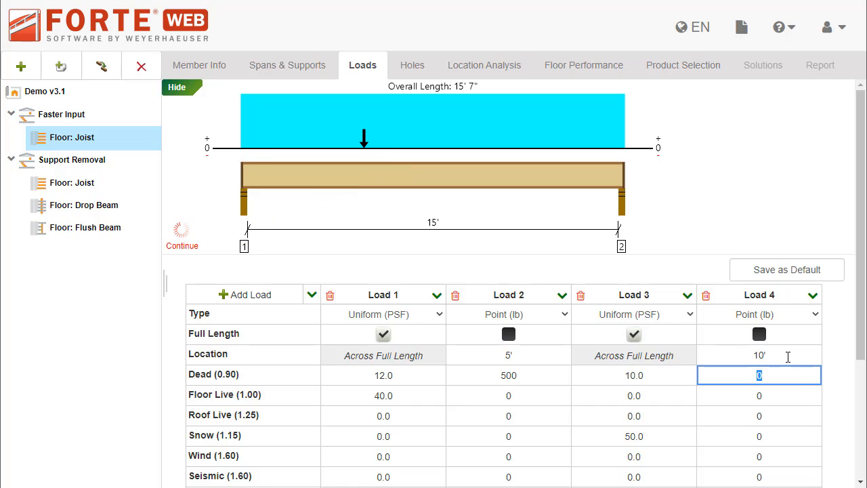
pyautogui.write('500')
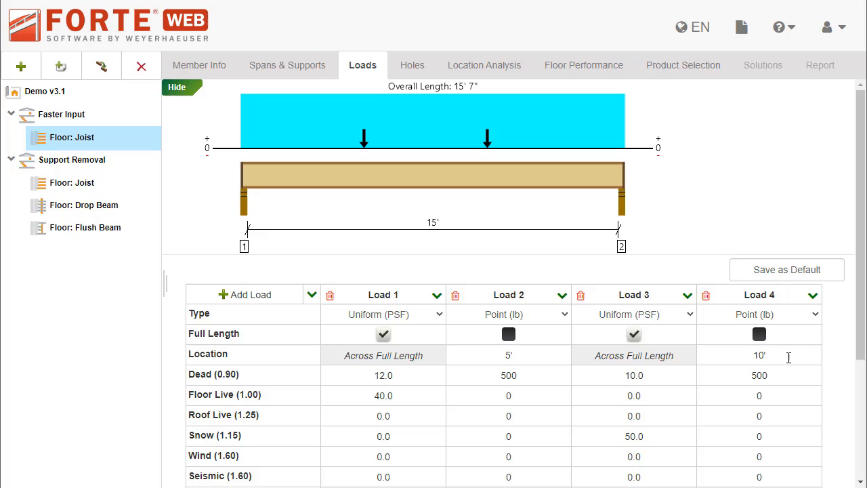
pyautogui.moveTo(791, 363)
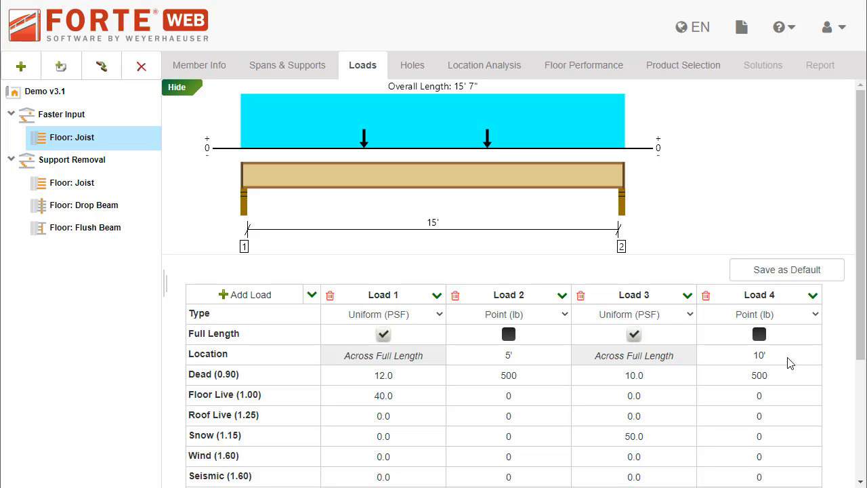
# Step: On the Support Removal joist, allow removal of supports with excessive uplift and recheck its report
pyautogui.click(199, 65)
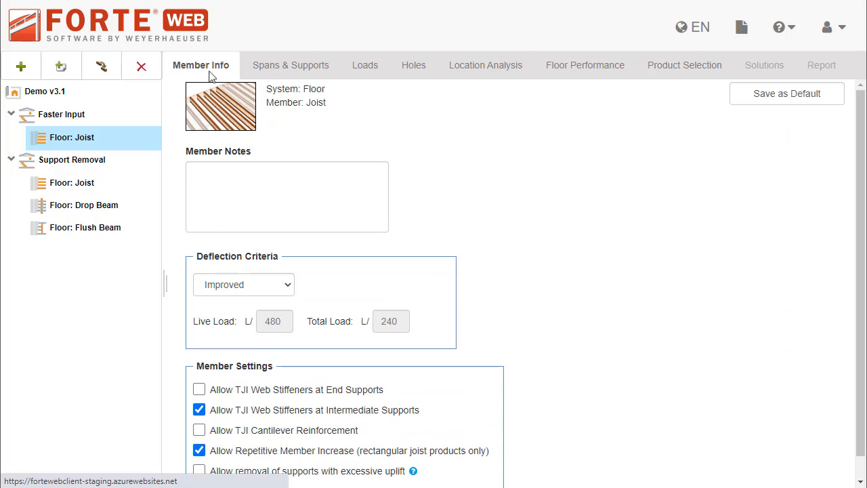
pyautogui.click(72, 182)
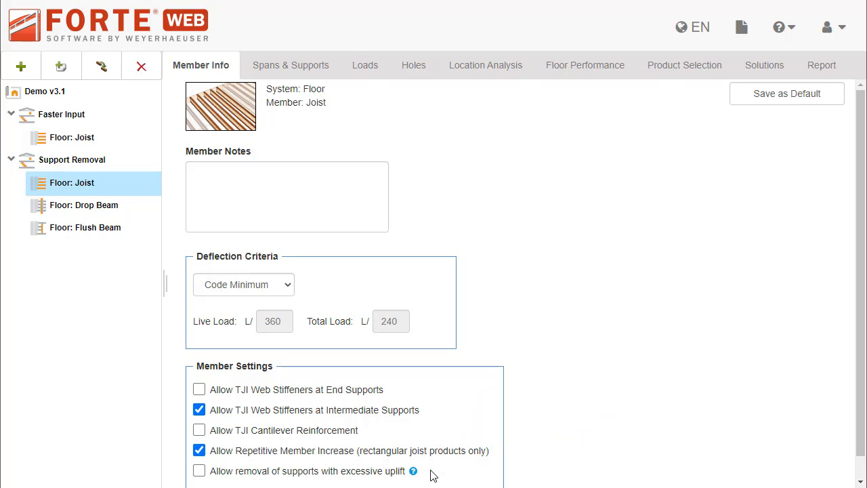
pyautogui.click(819, 65)
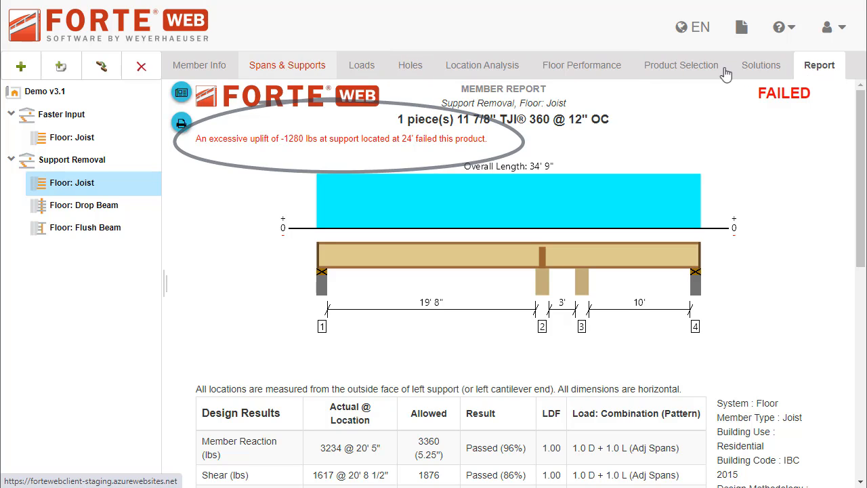
pyautogui.click(200, 65)
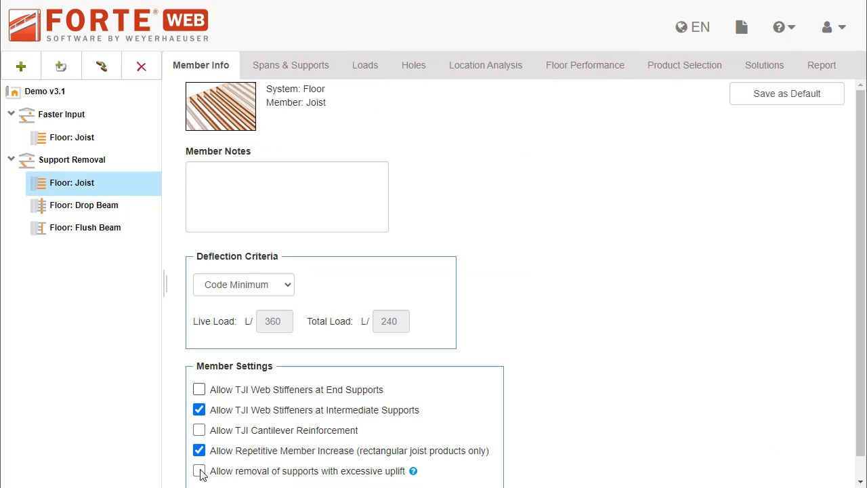
pyautogui.click(200, 471)
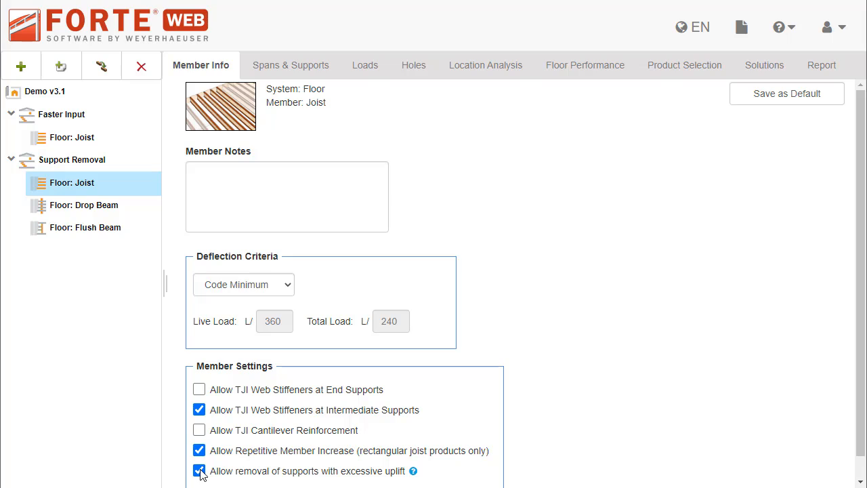
pyautogui.click(820, 65)
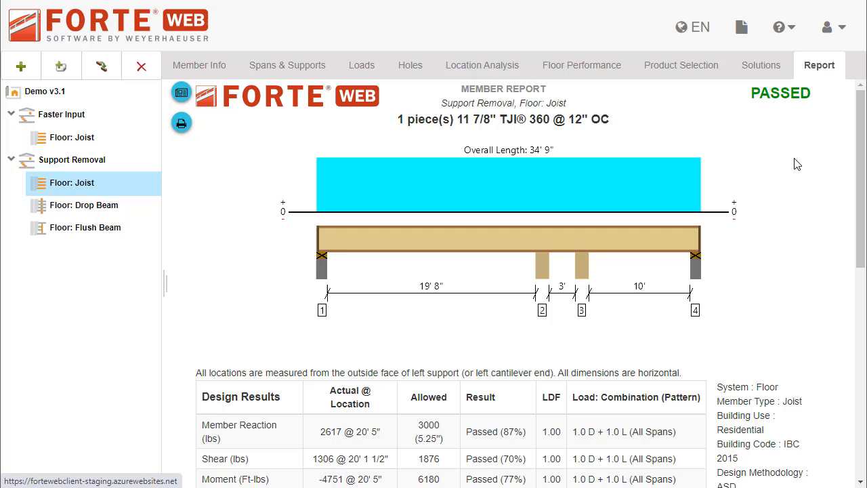
# Step: Scroll the report to the released uplift constraint, then return to Member Info
pyautogui.scroll(-3)
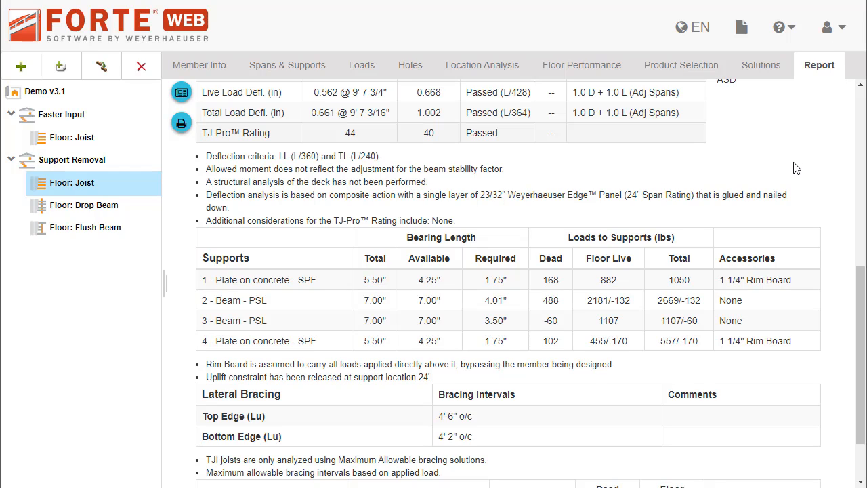
pyautogui.click(200, 65)
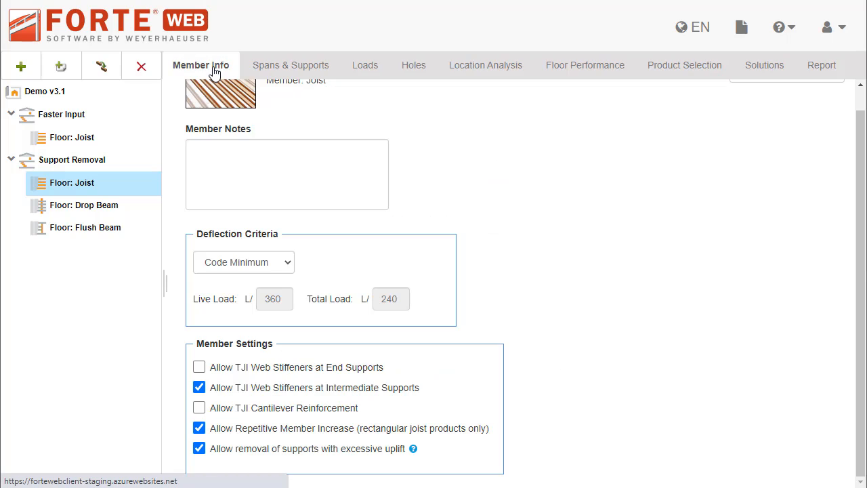
# Step: Import the Javelin export project and leave FC1's excessive-uplift support removal disabled
pyautogui.click(199, 448)
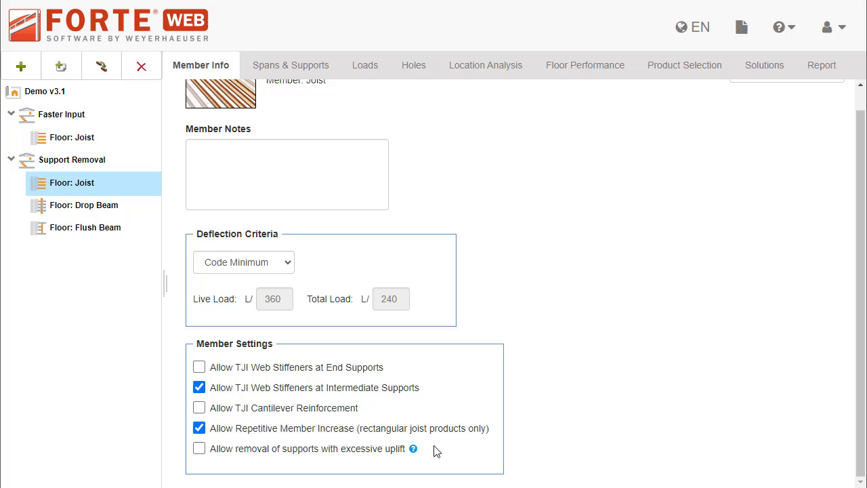
pyautogui.moveTo(450, 455)
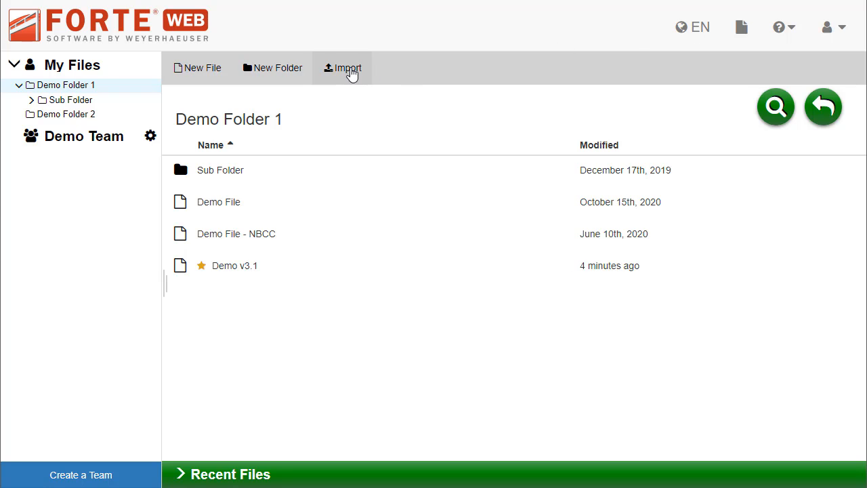
pyautogui.click(343, 68)
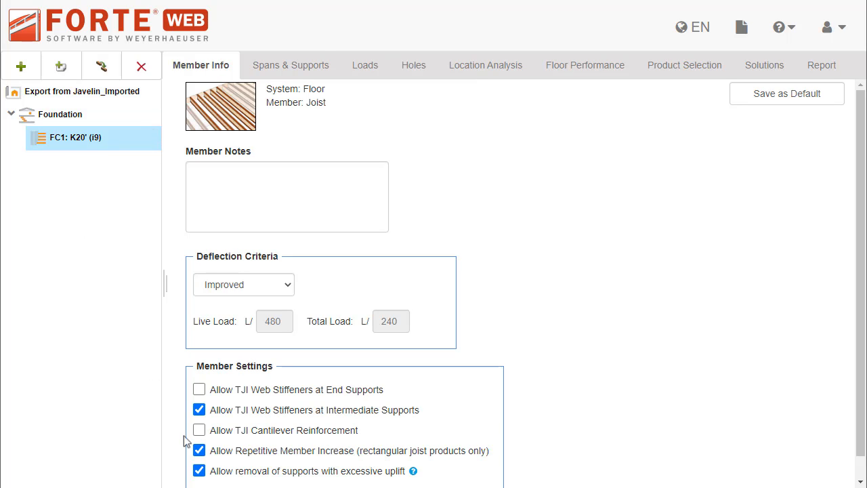
pyautogui.click(200, 467)
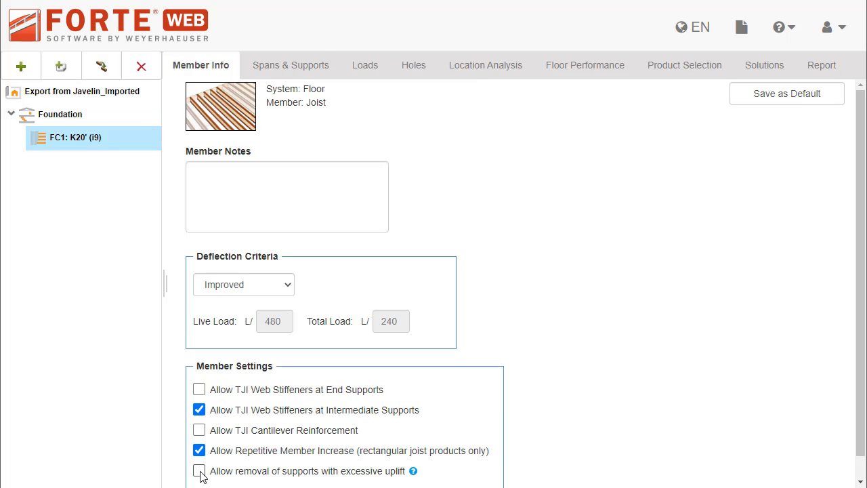
pyautogui.click(200, 469)
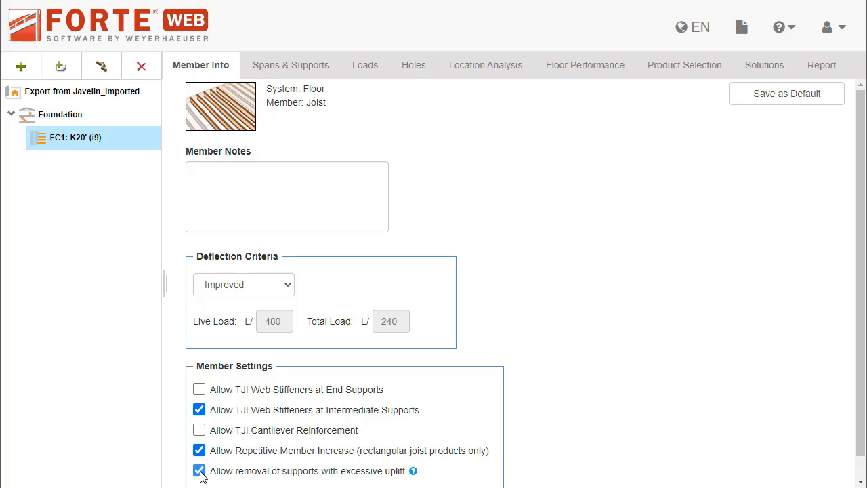
pyautogui.click(198, 471)
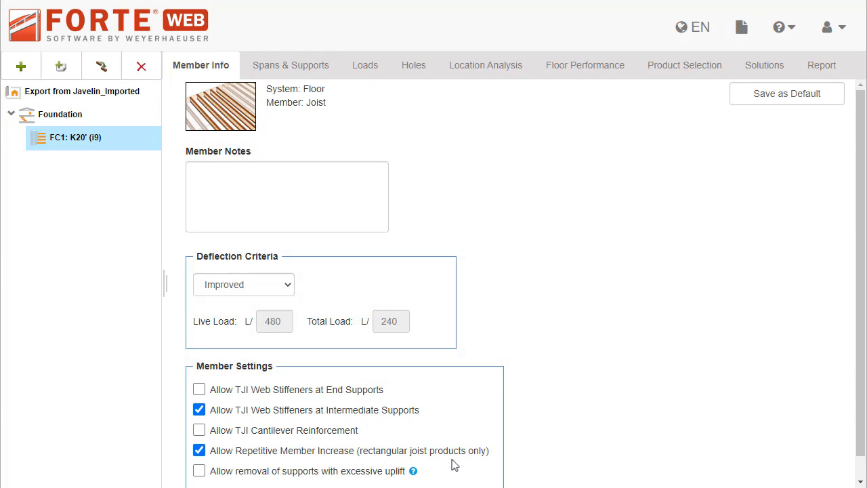
# Step: Open the help menu and search YouTube for 'weyerhaeuser soft'
pyautogui.click(782, 26)
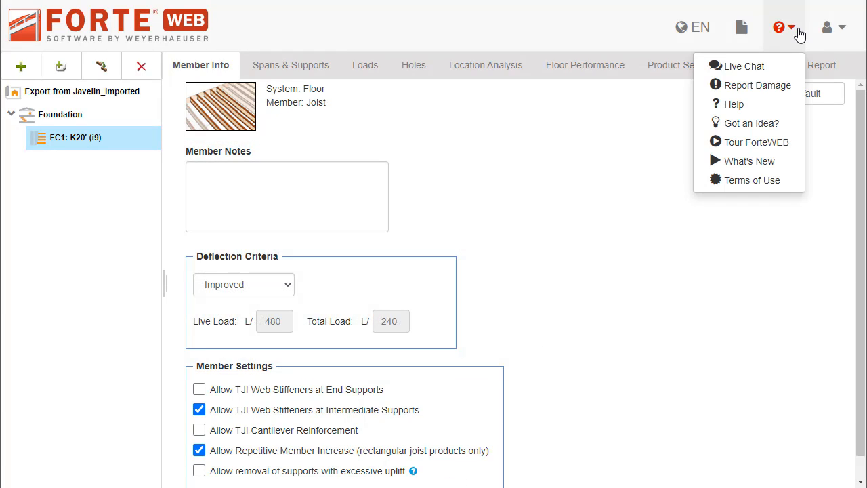
pyautogui.moveTo(772, 92)
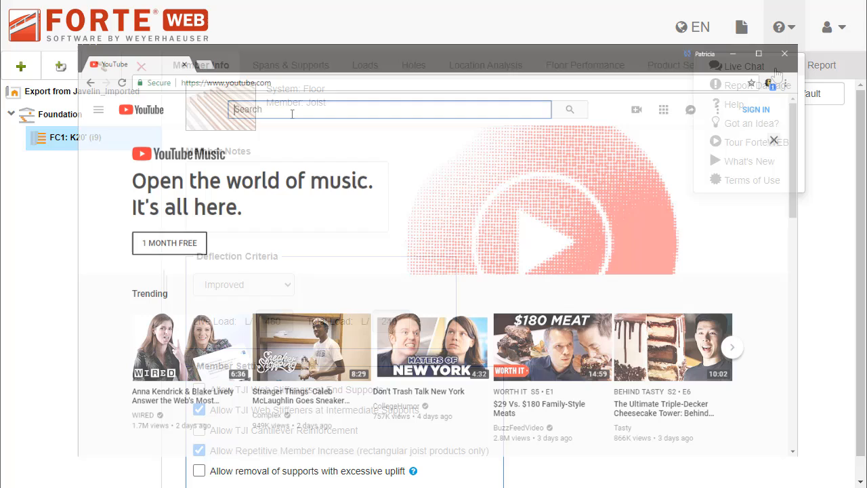
pyautogui.write('weyerhaeuser soft')
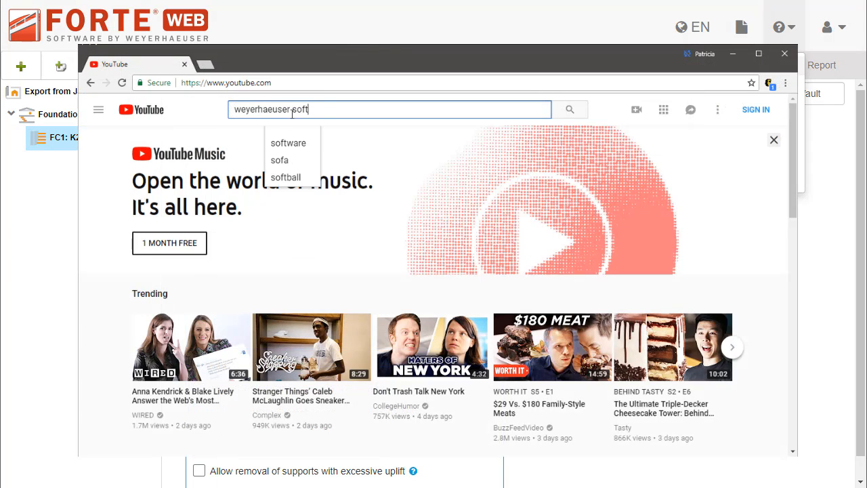